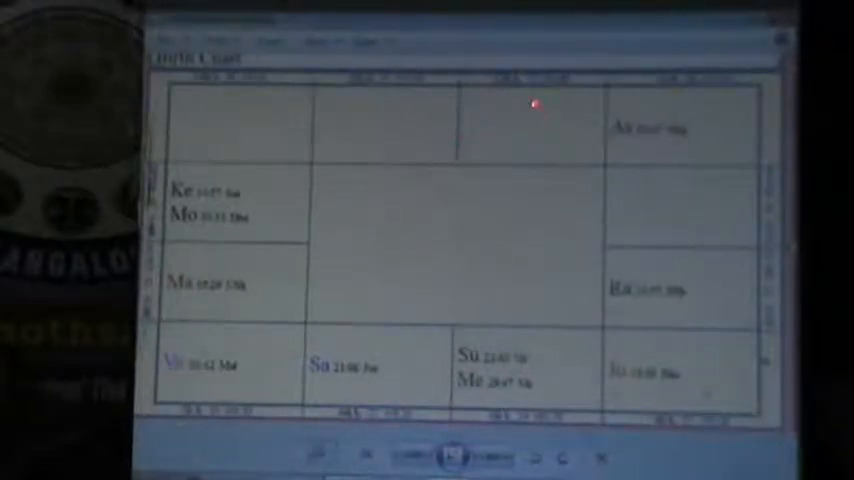
mouse_move(530, 136)
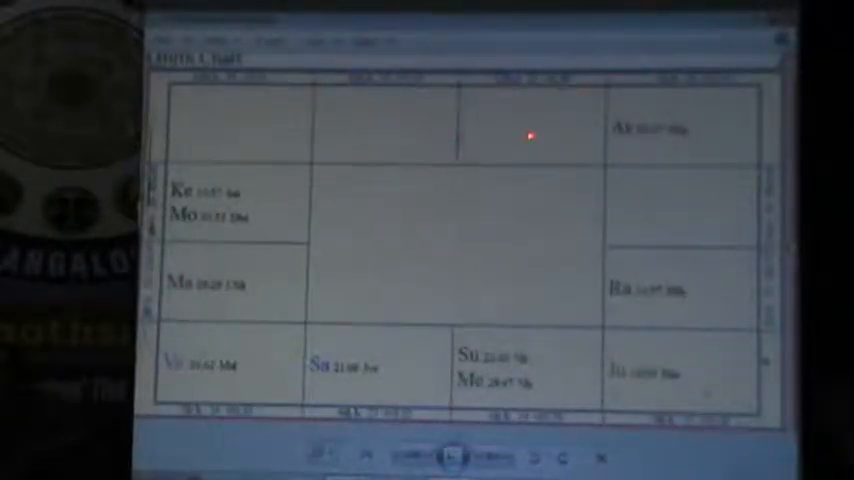